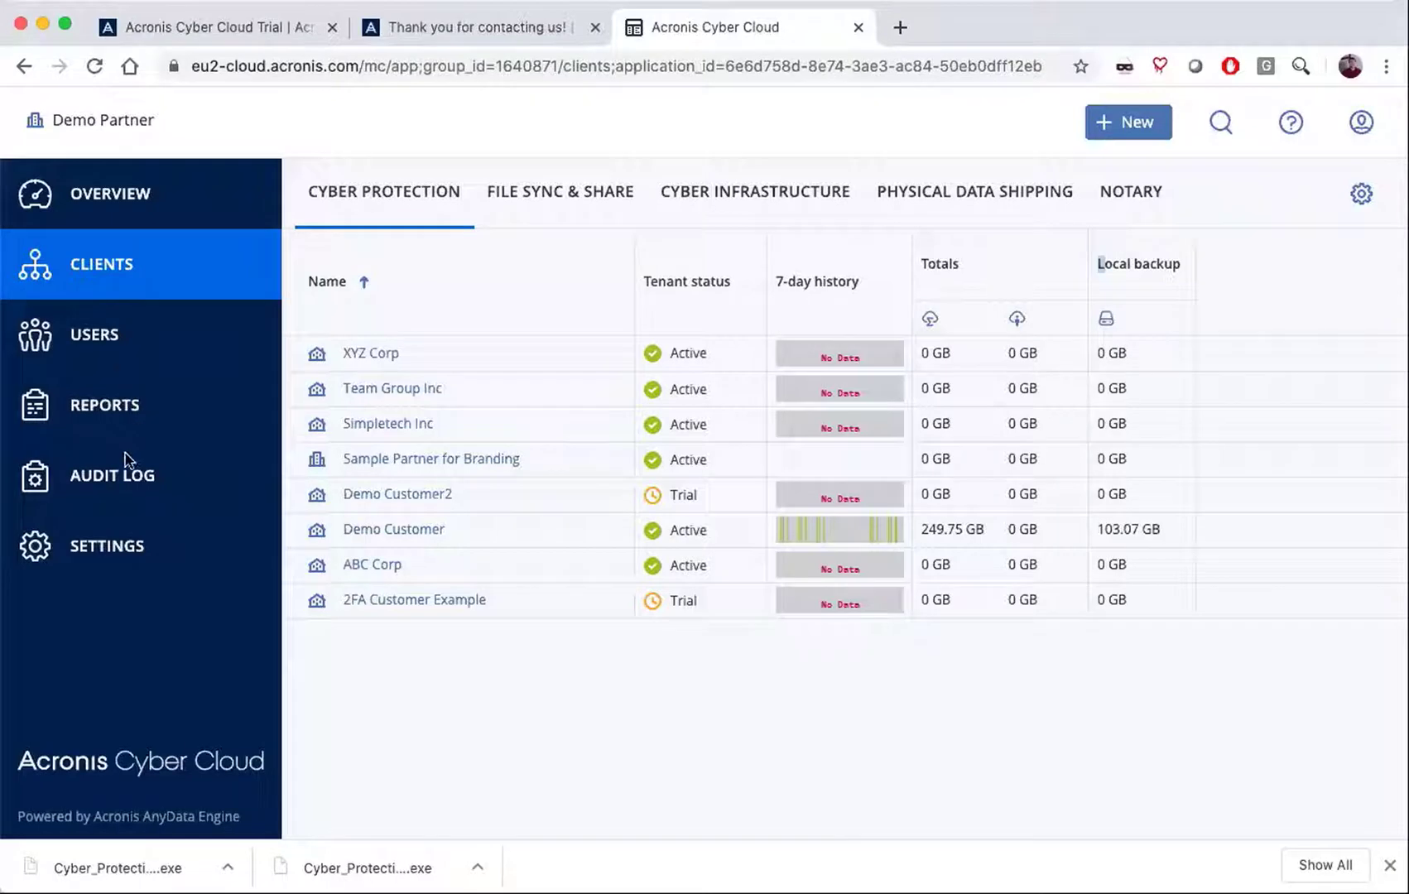
mouse_move(101, 555)
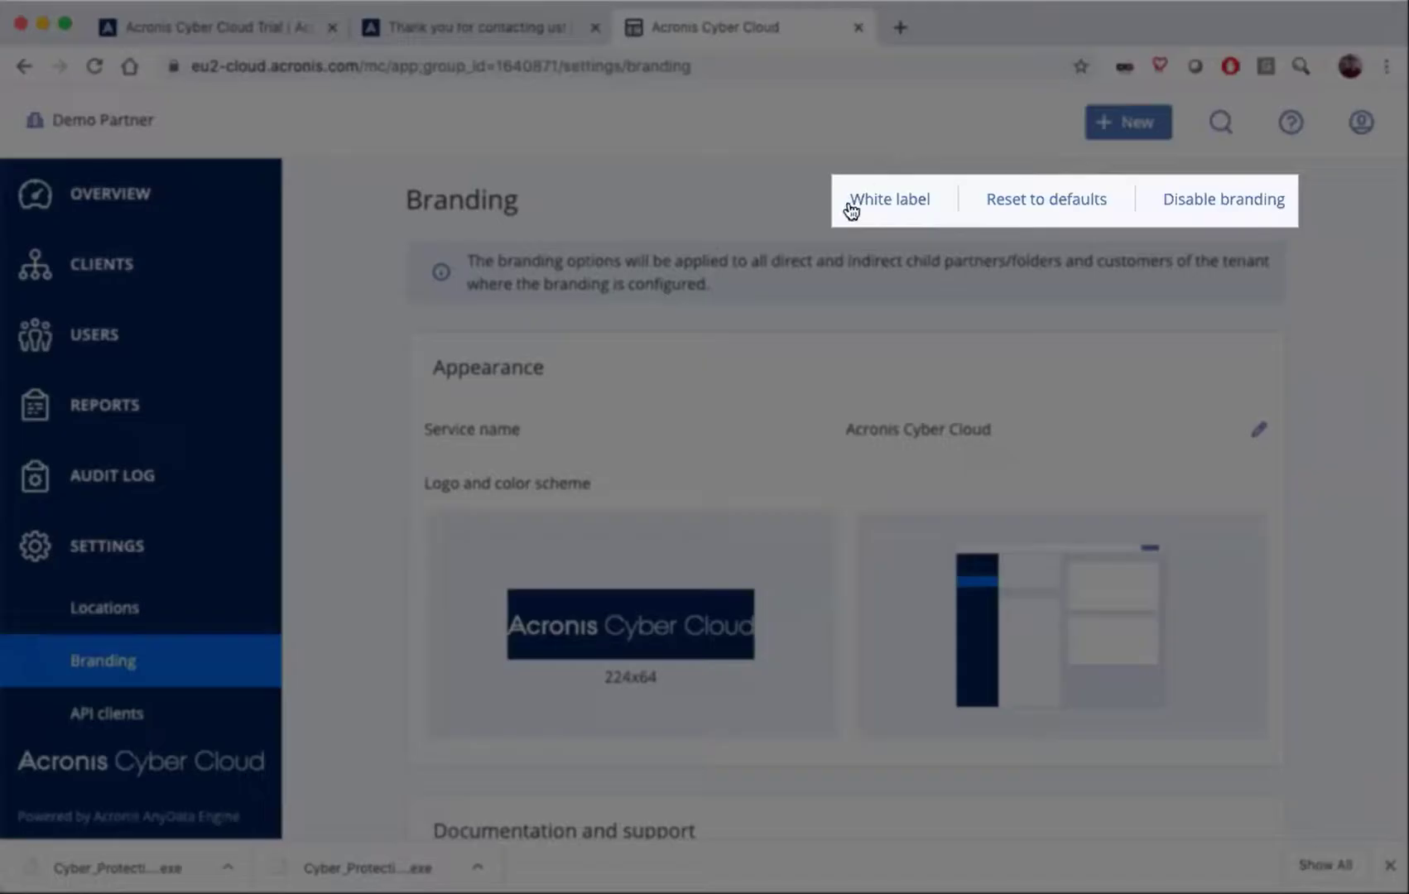
mouse_move(917, 222)
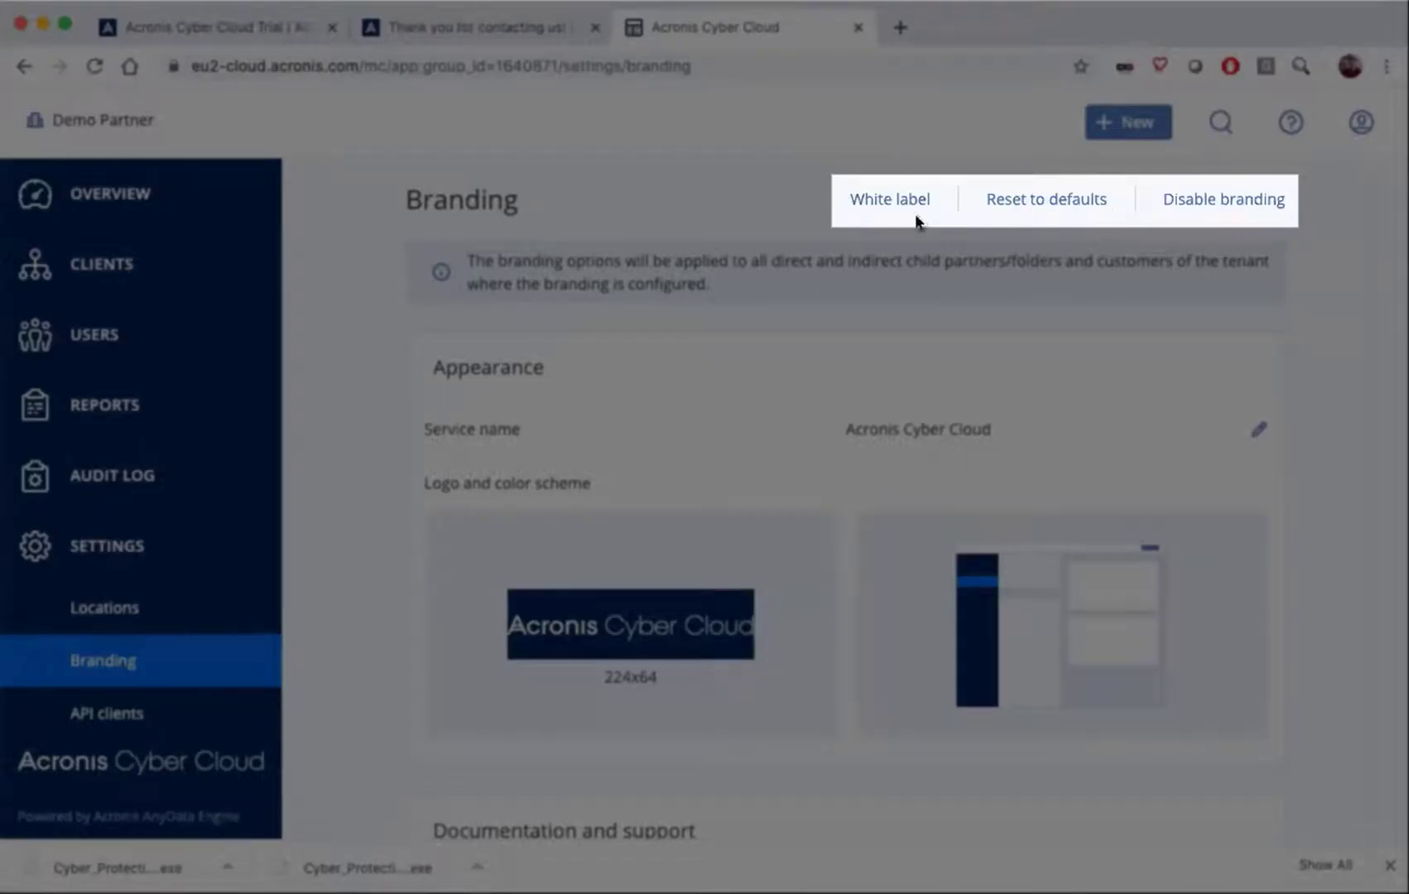
mouse_move(1242, 198)
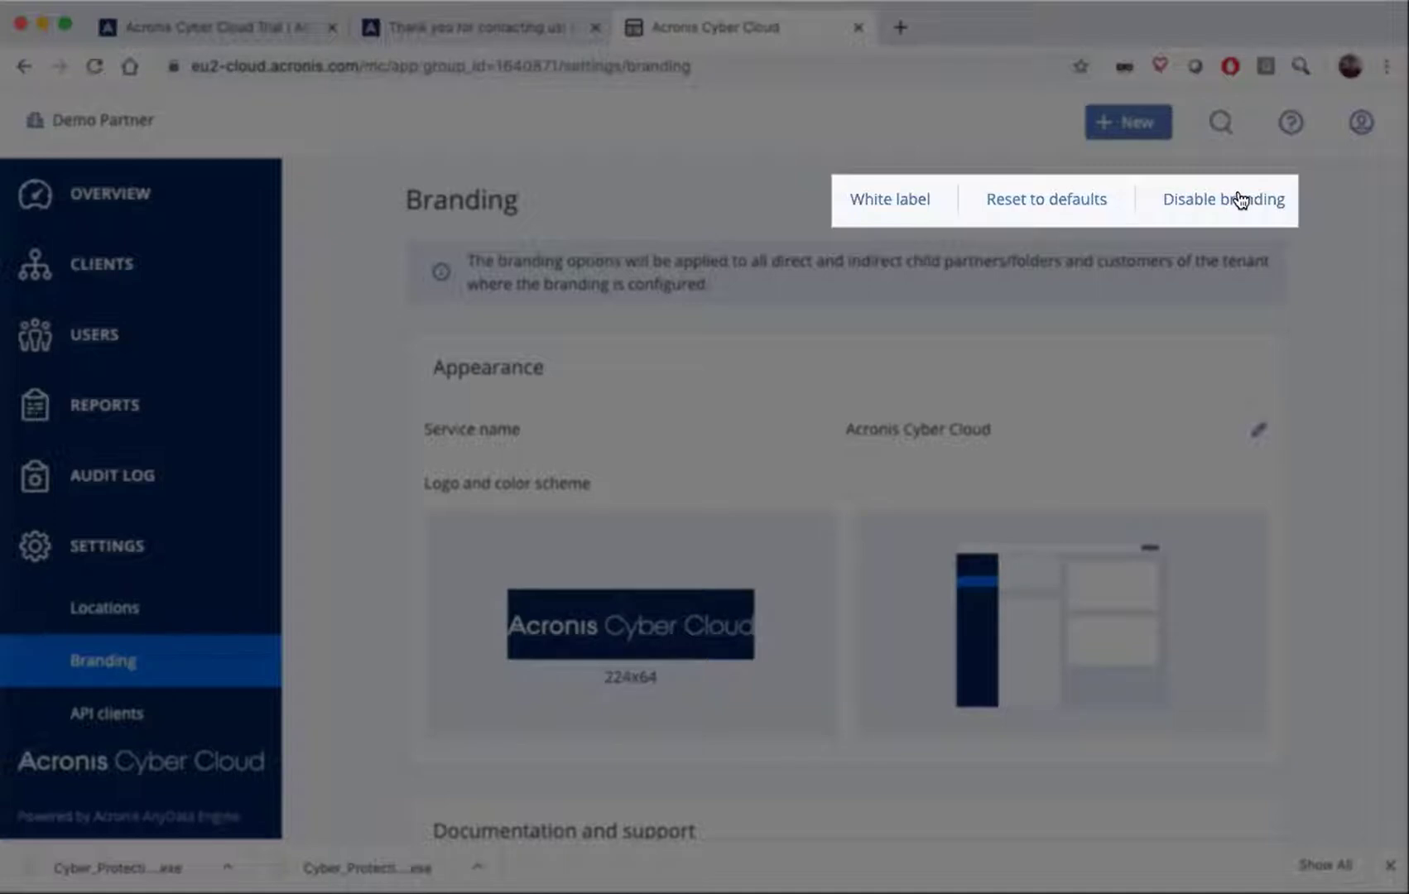
mouse_move(1045, 205)
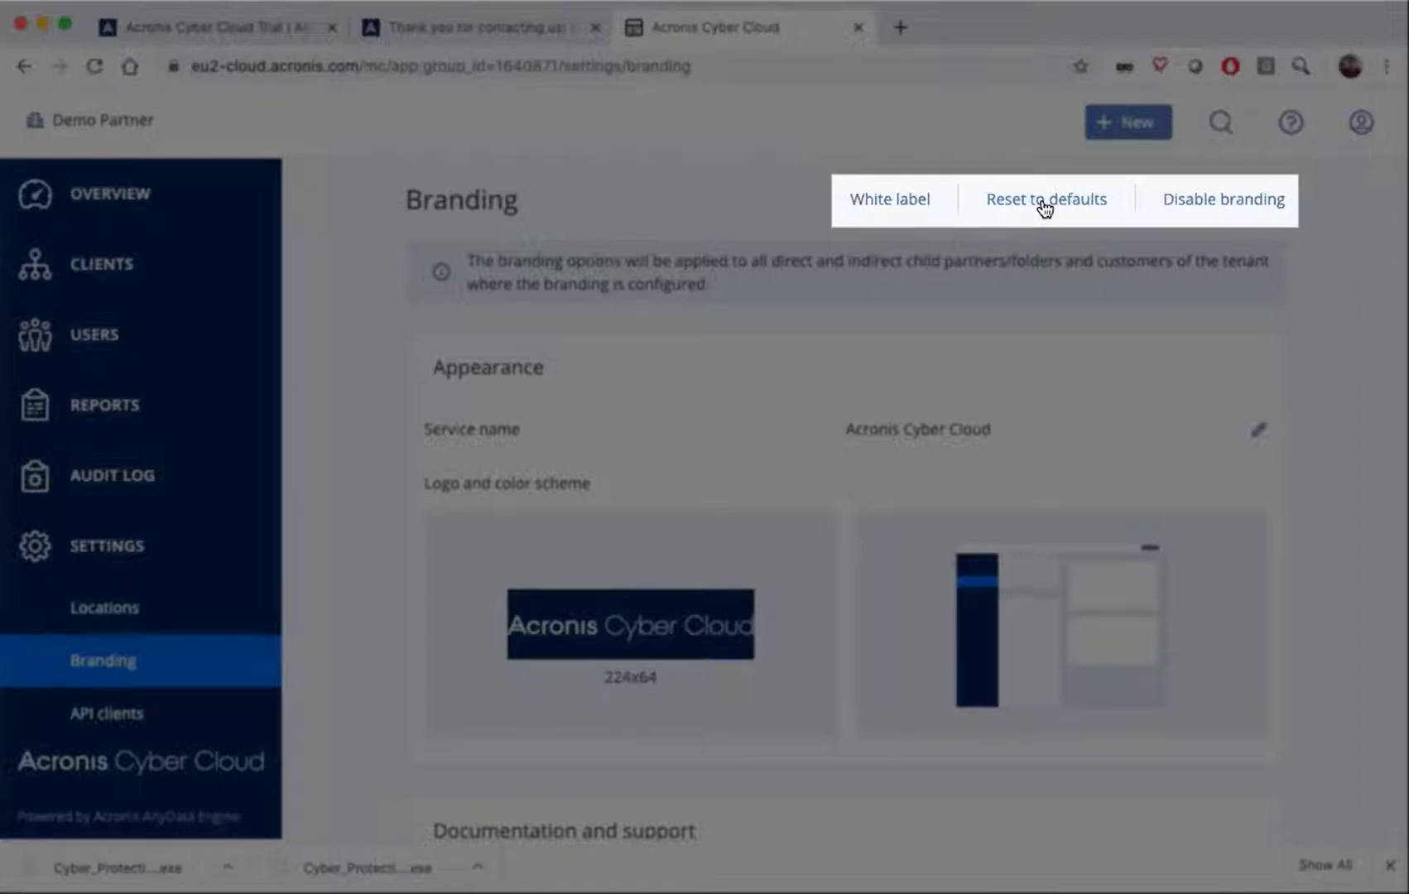
mouse_move(889, 208)
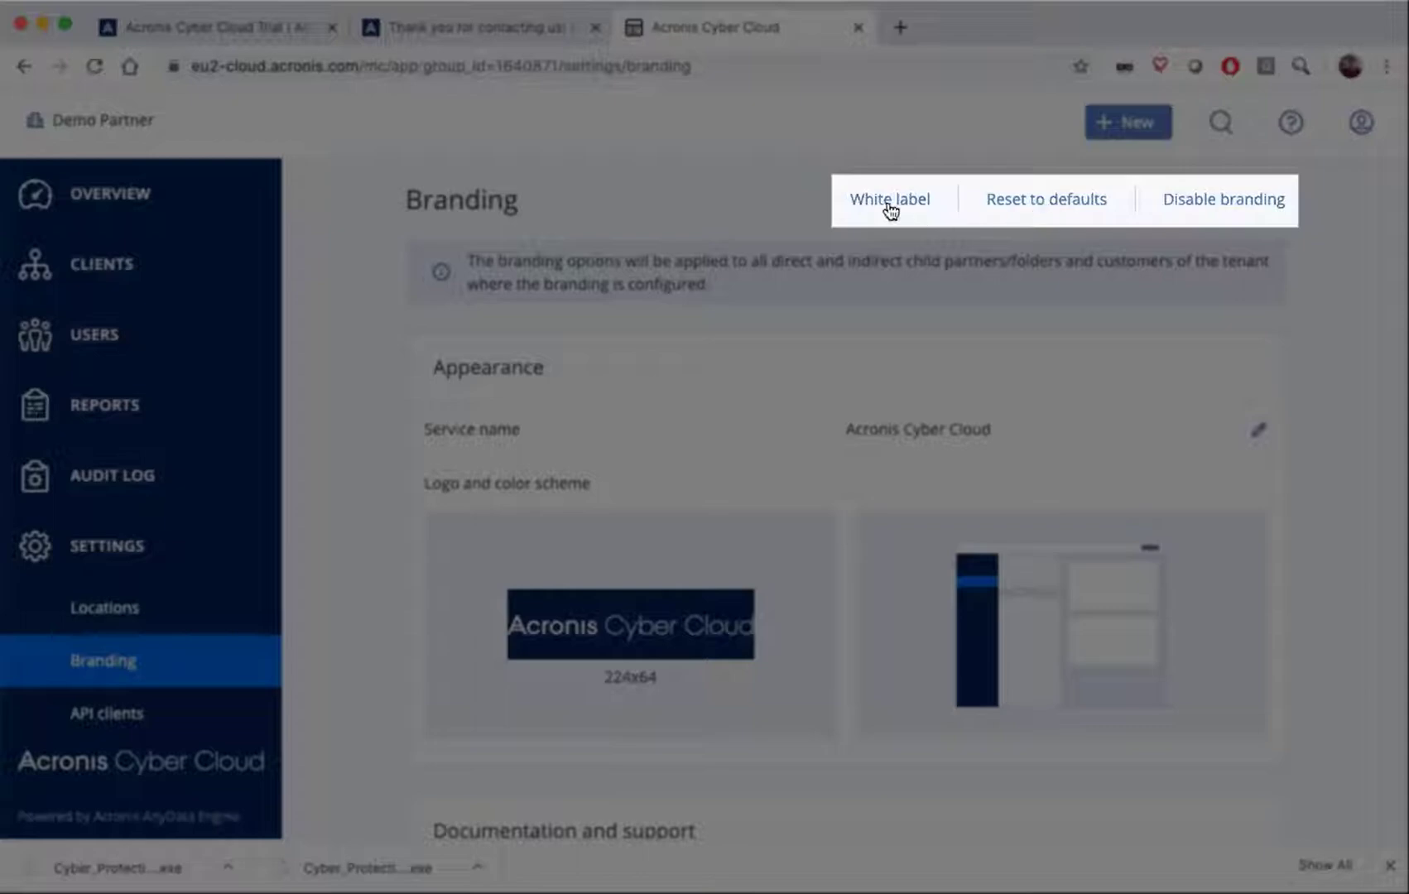
Apply White label to remove the Acronis logo and colors, then reset branding to defaults.
click(889, 199)
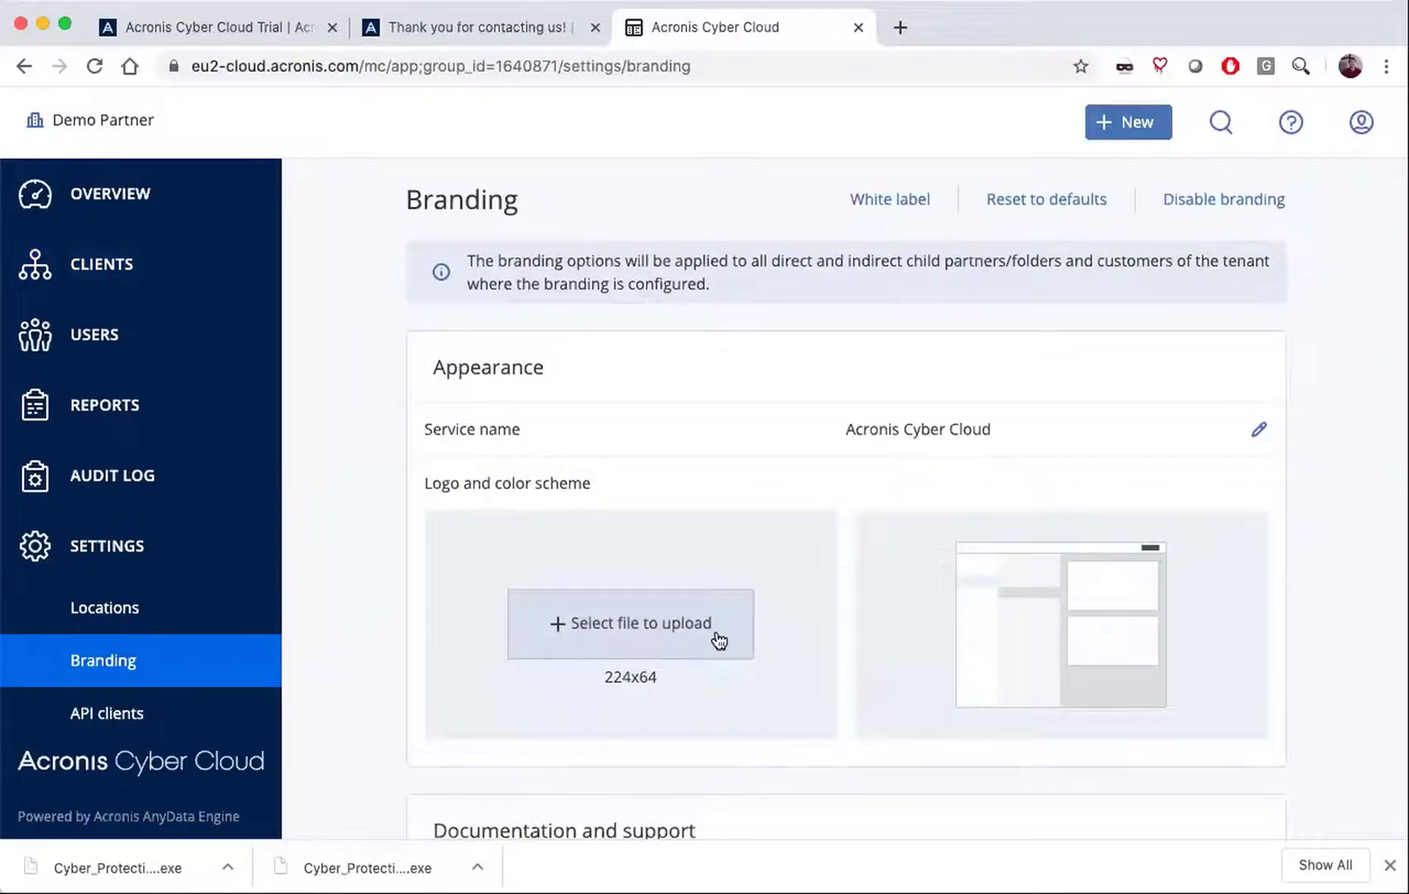
mouse_move(1295, 637)
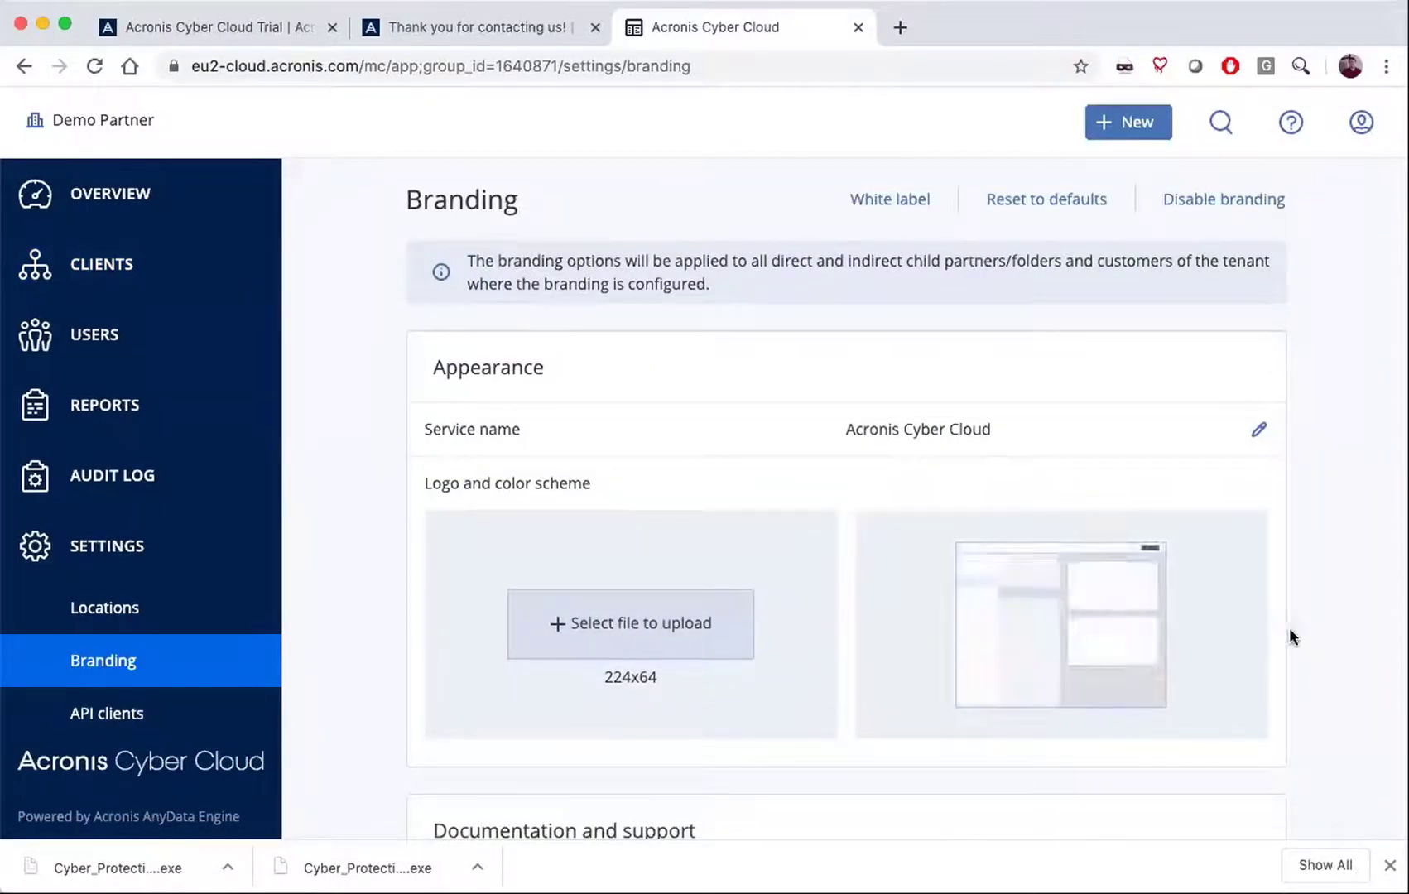
click(1046, 198)
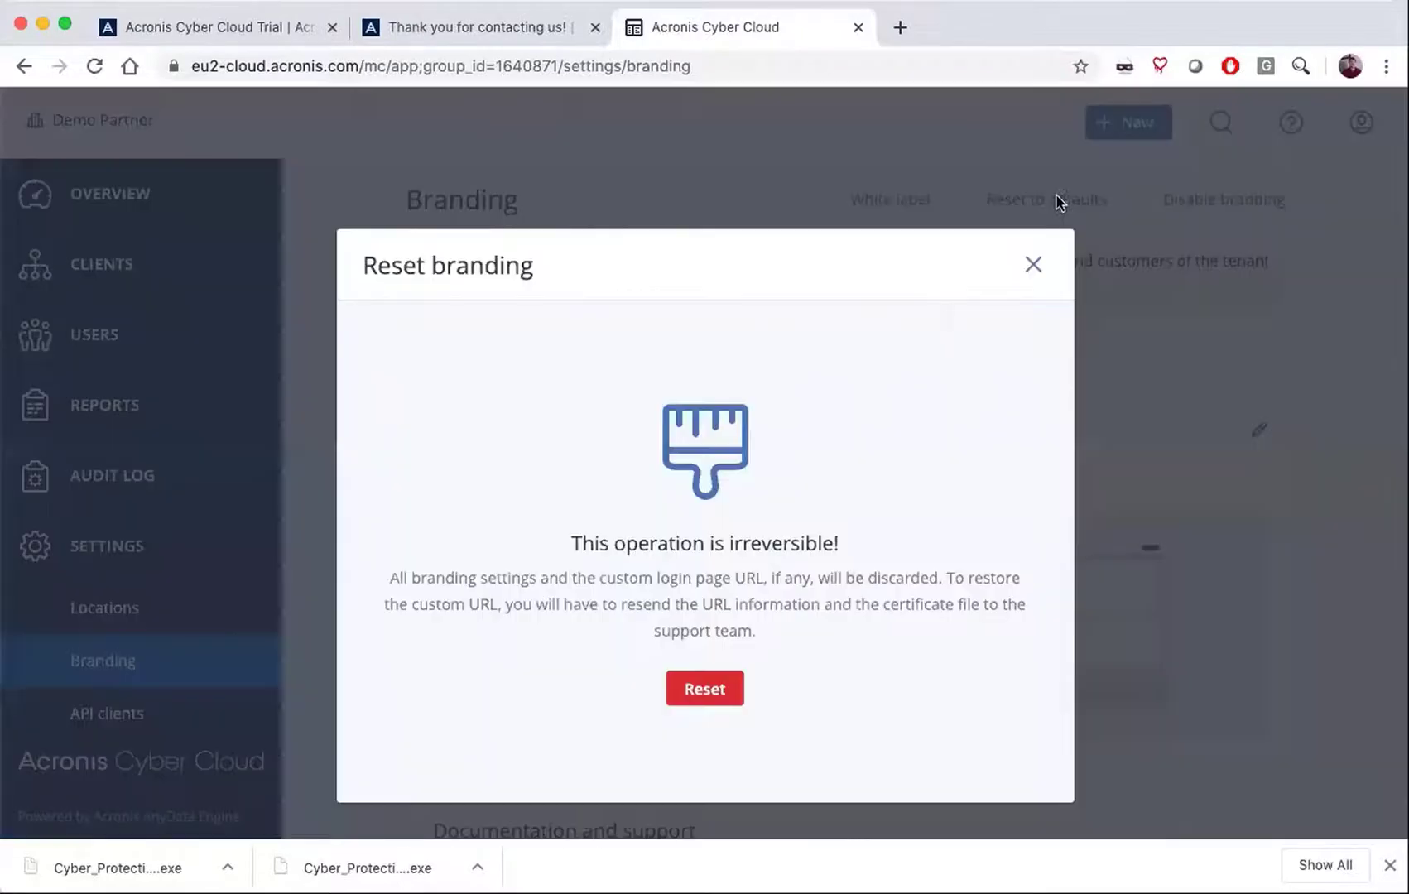
click(1033, 265)
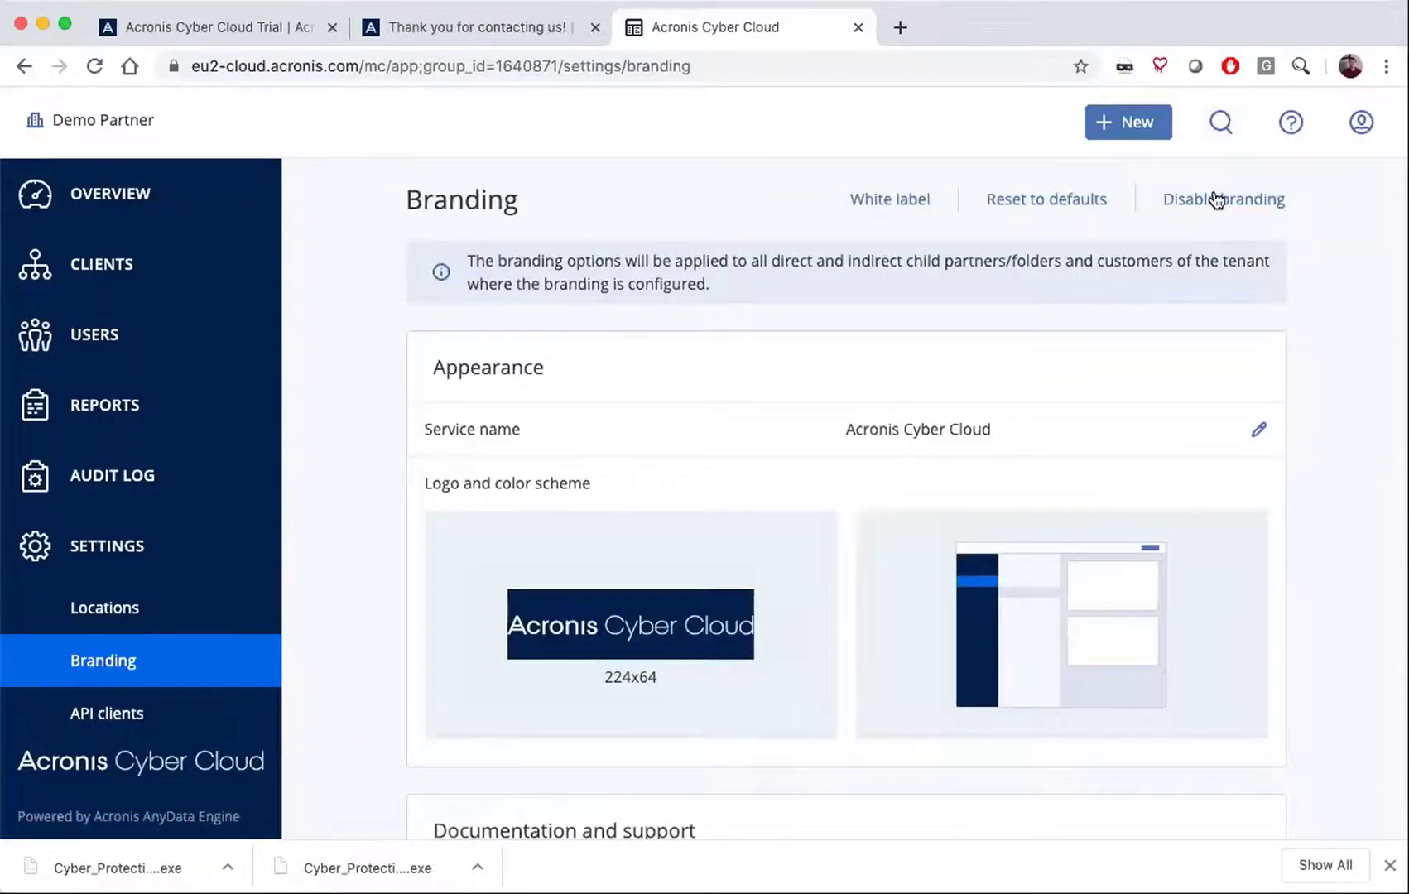
click(1223, 198)
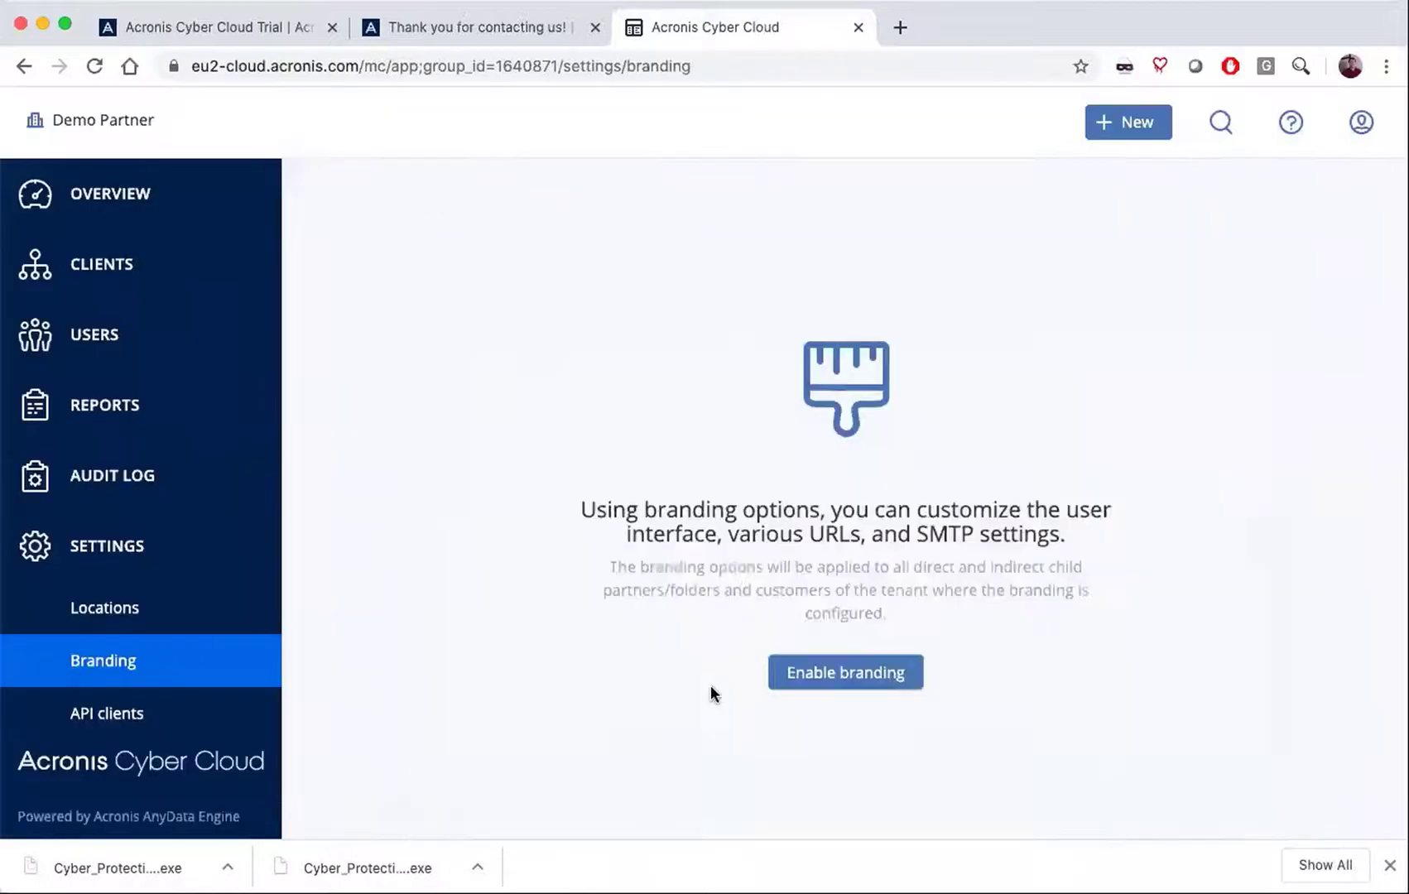
click(845, 673)
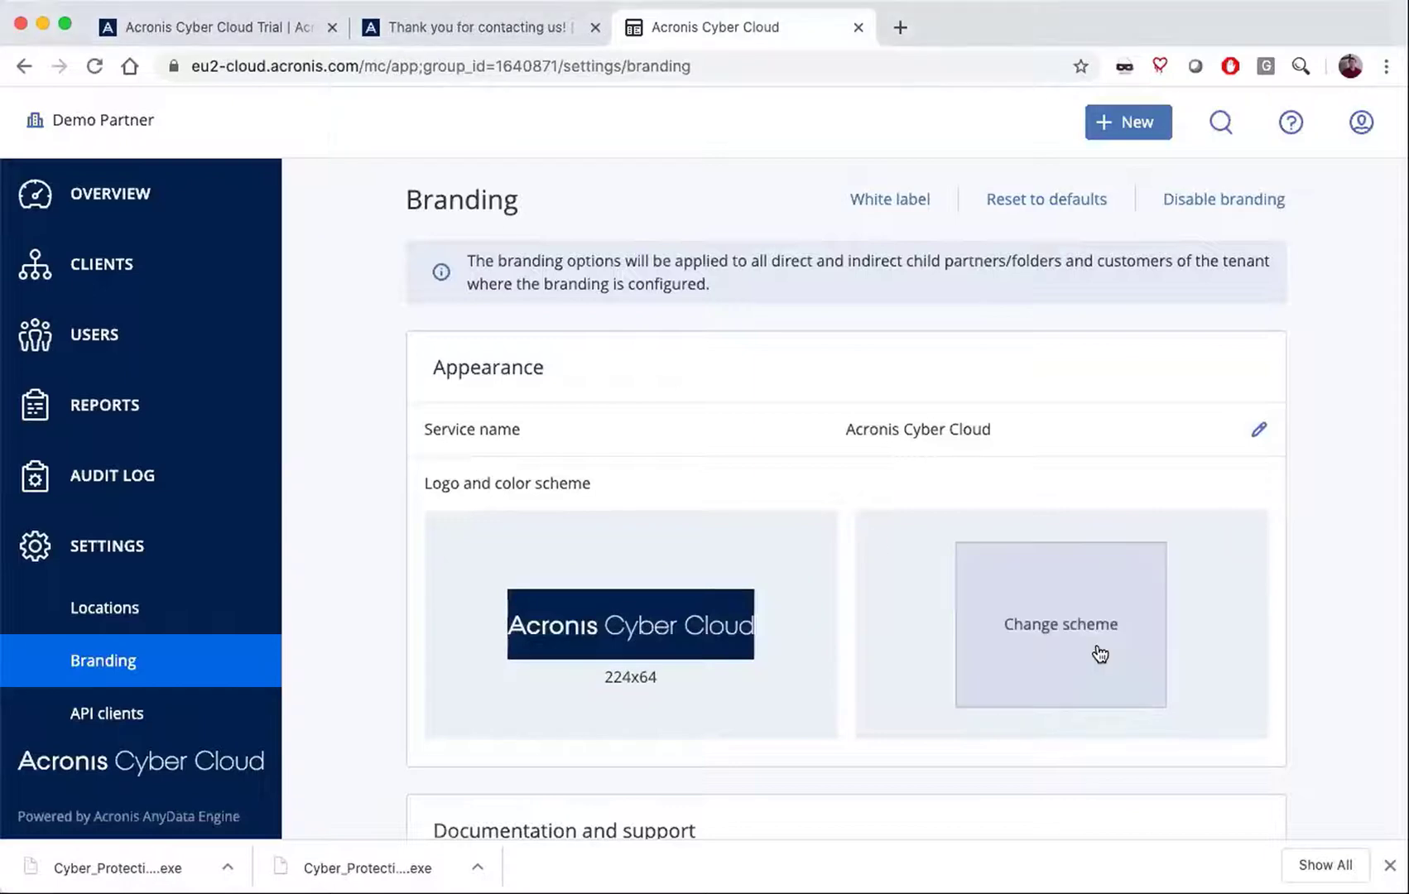
Preview the black scheme with orange accent in a new tab, then confirm keeping the blue scheme.
click(1060, 625)
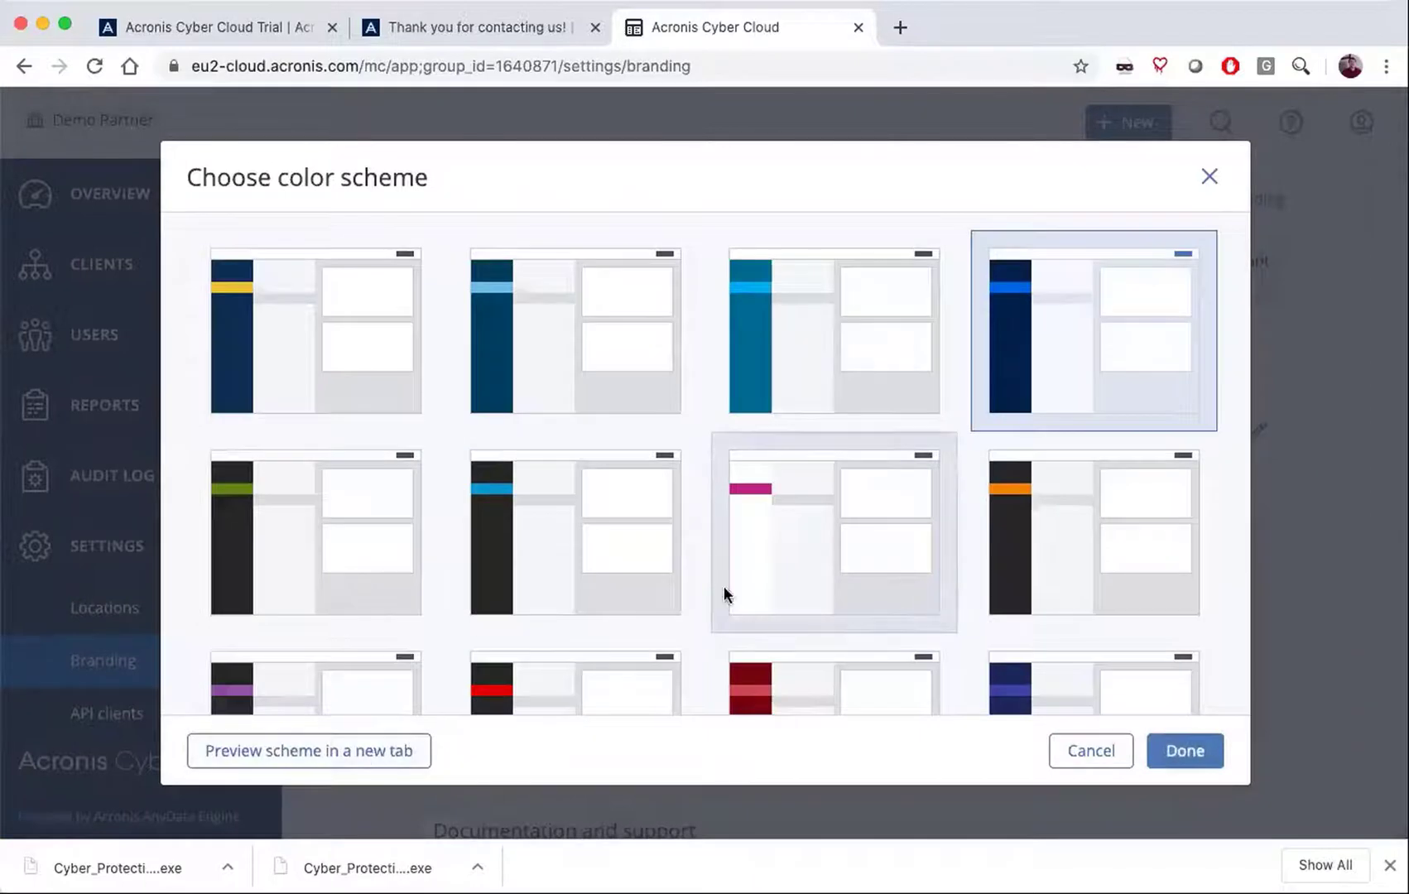
click(1094, 533)
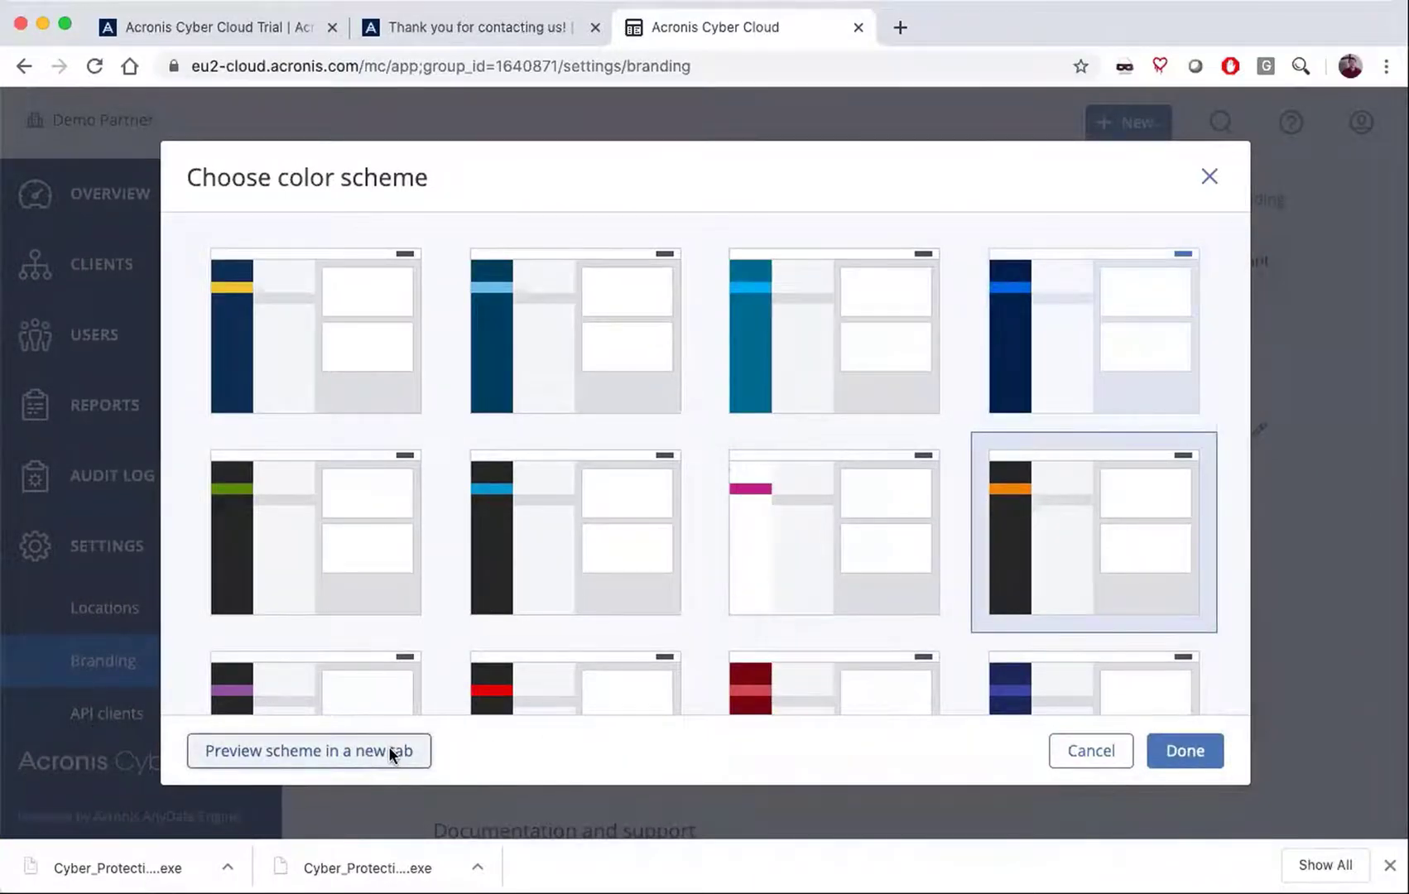
click(308, 750)
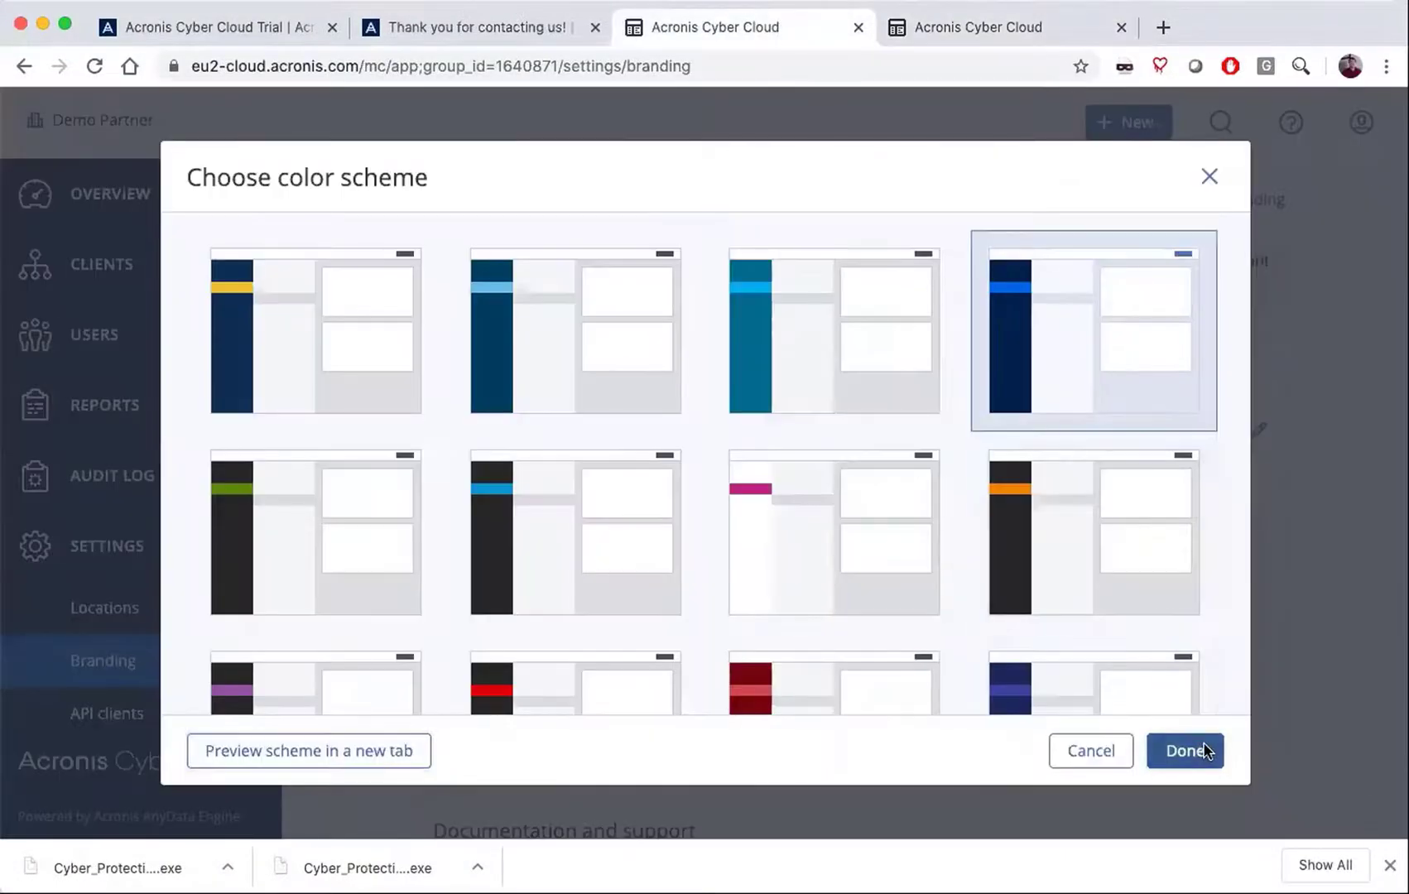
click(1184, 751)
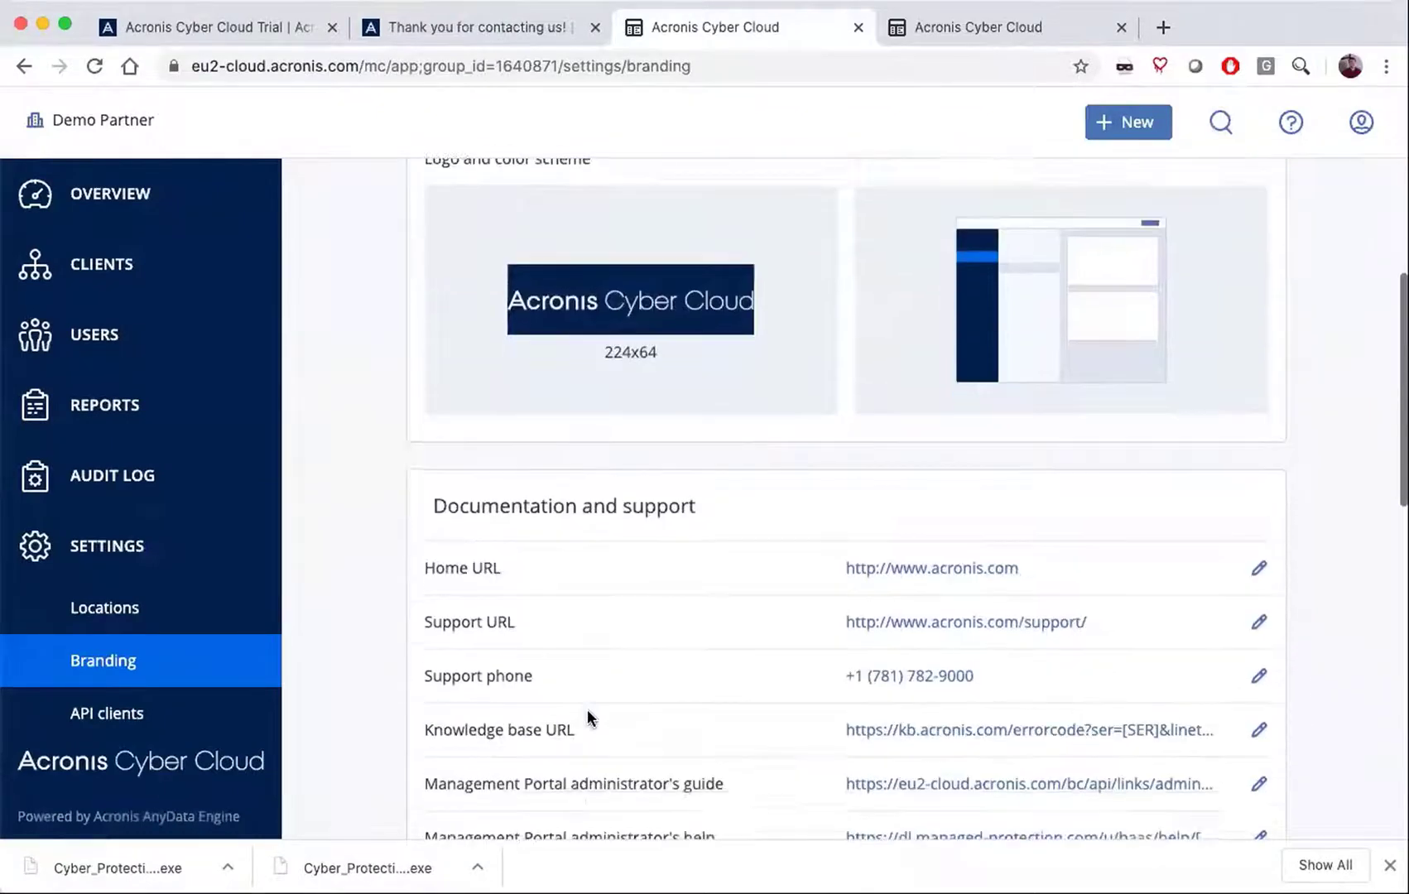
scroll(down, 3)
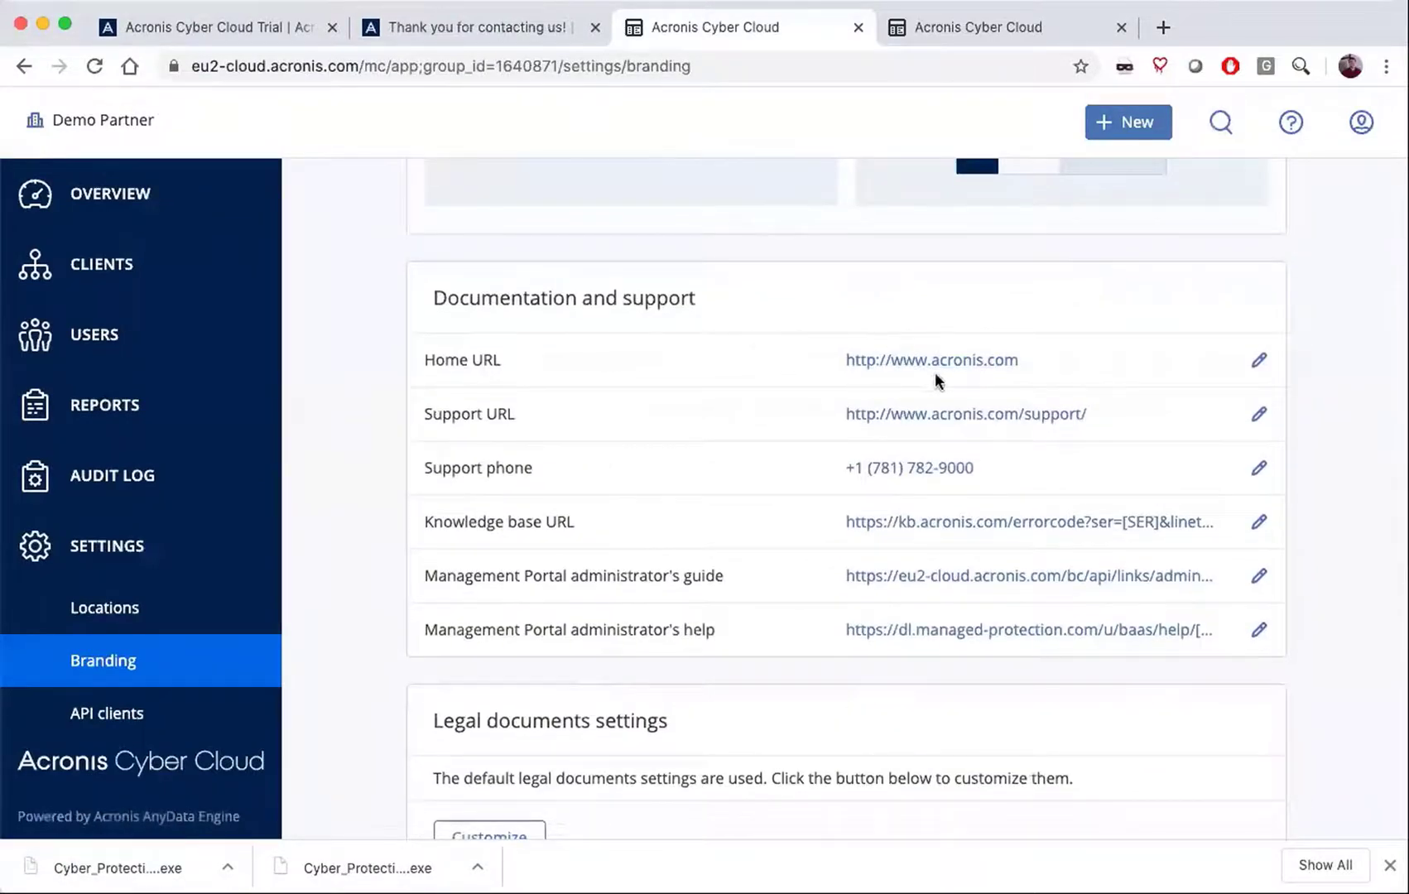
mouse_move(1027, 522)
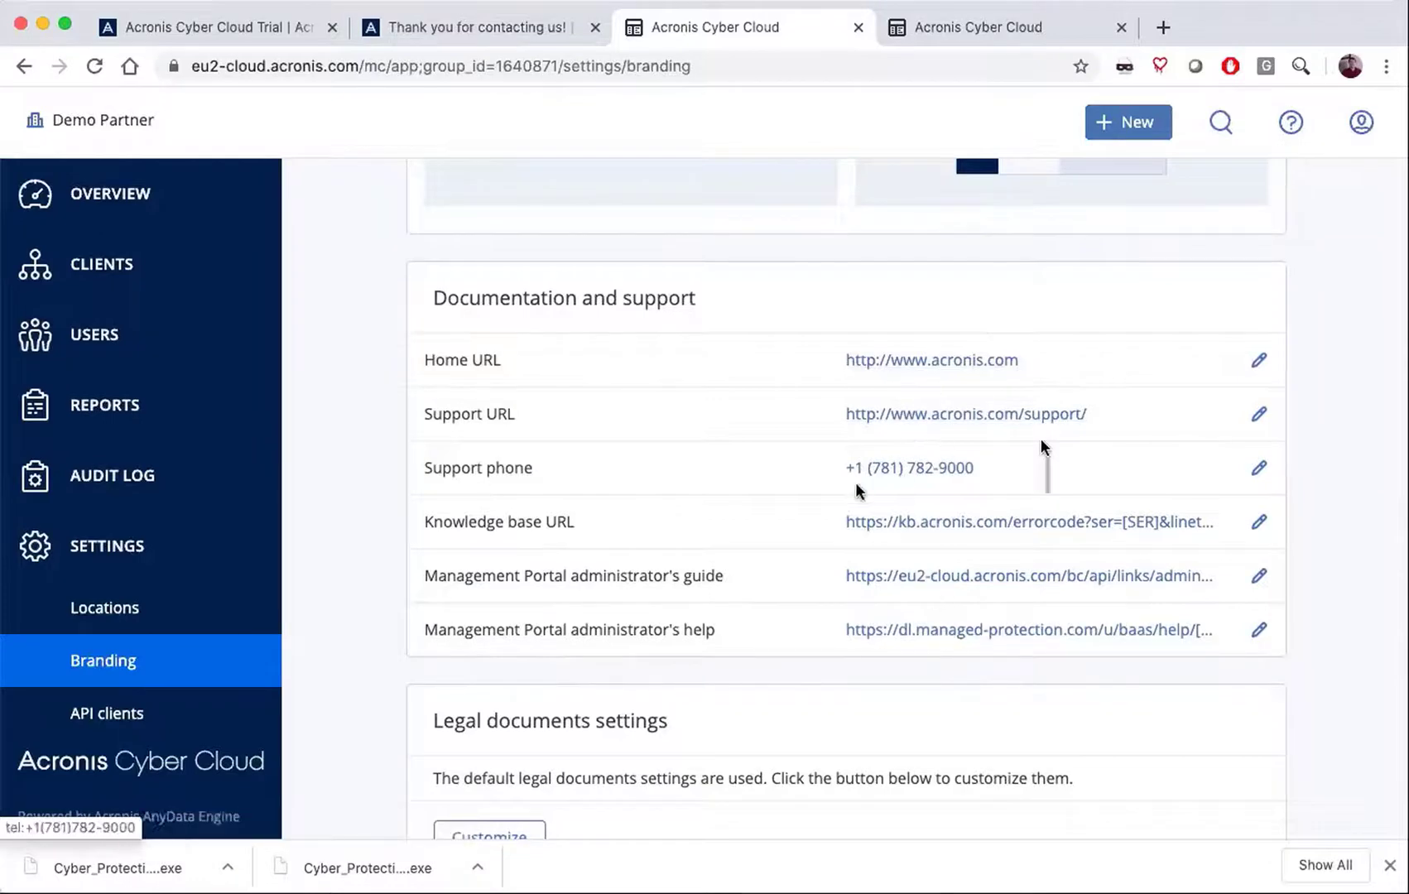
scroll(down, 3)
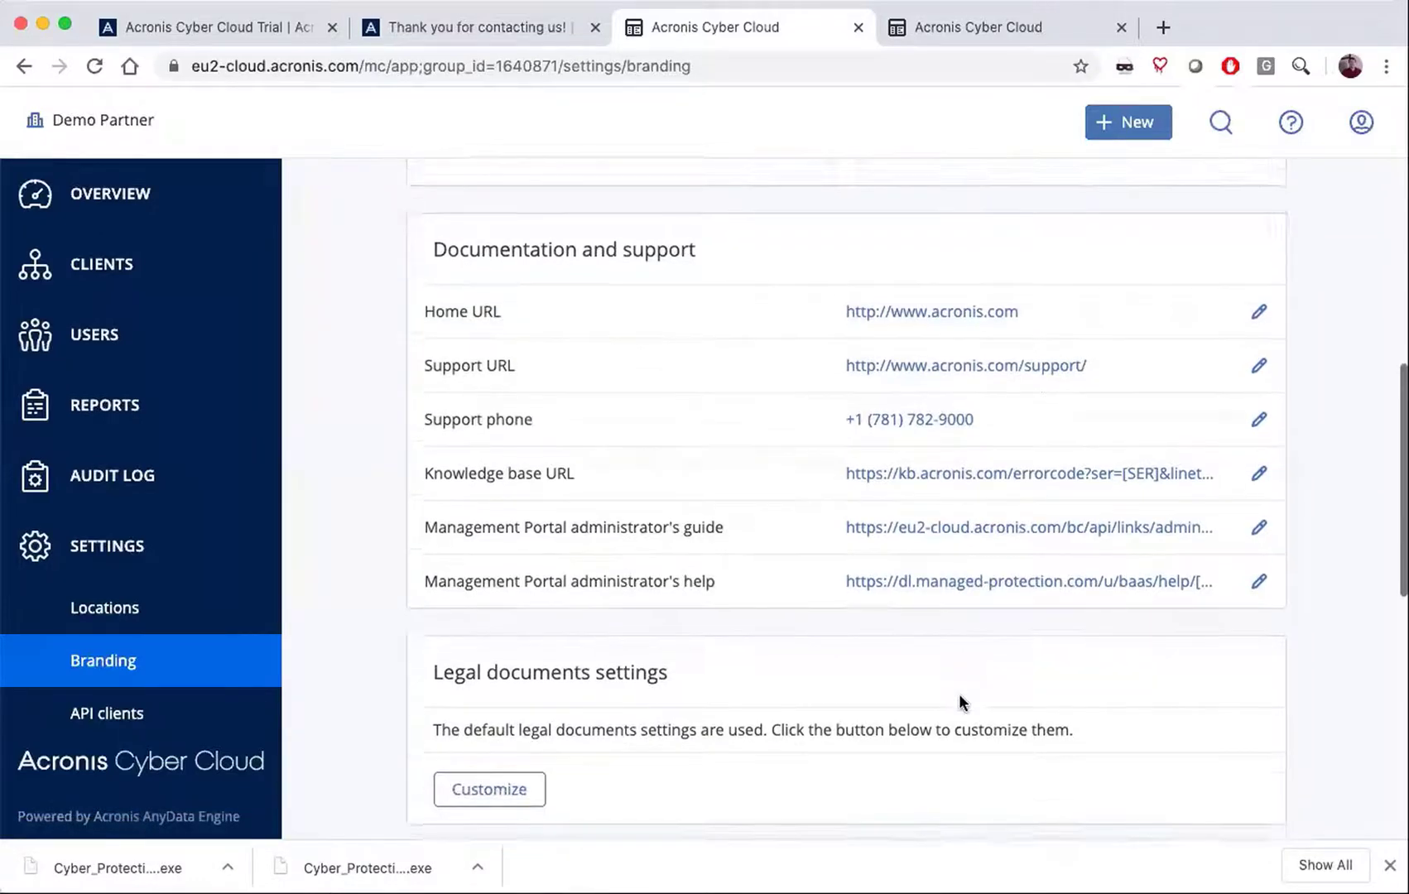
scroll(down, 3)
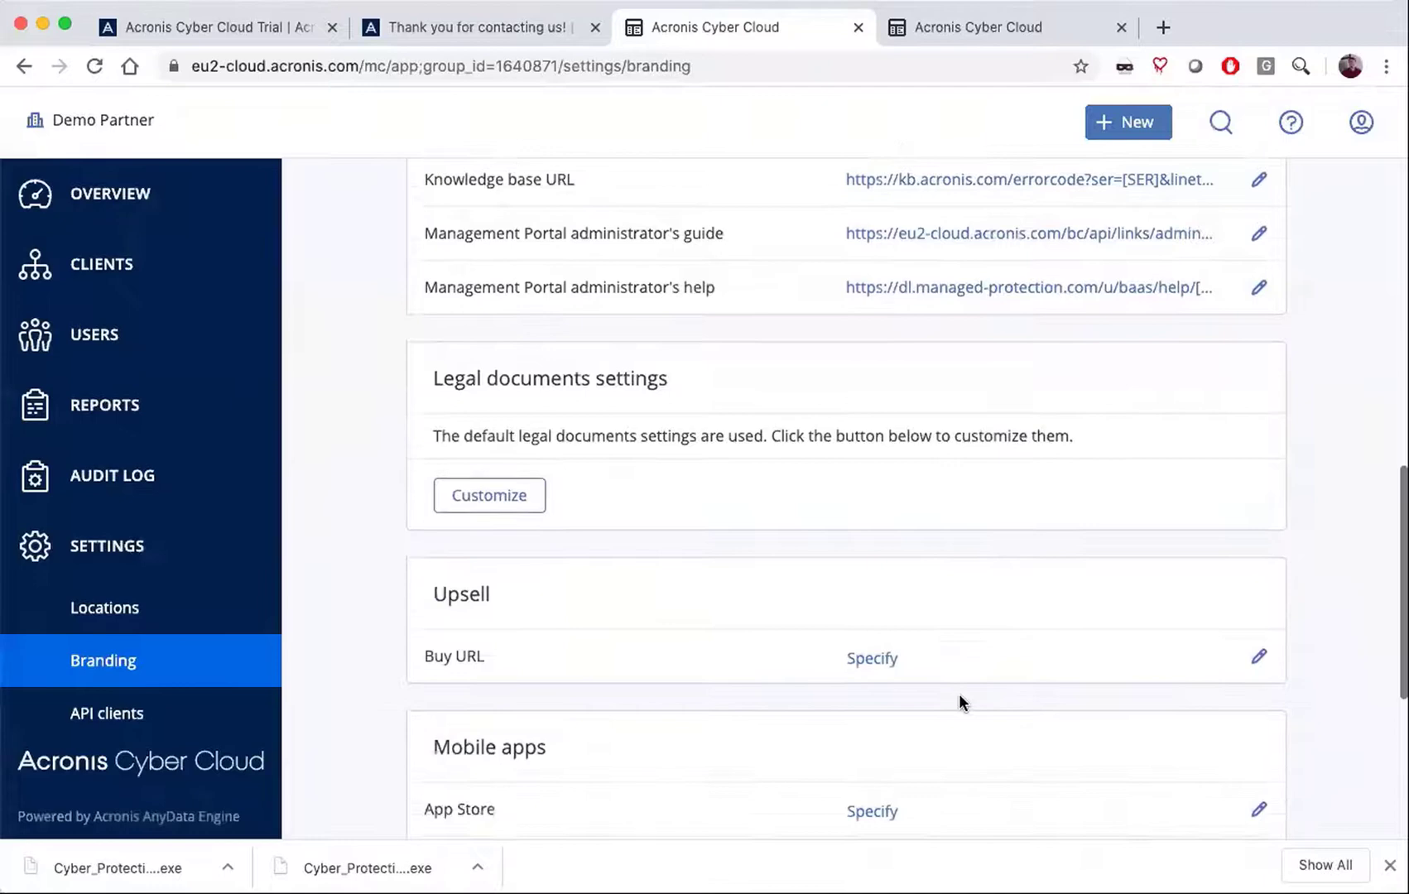
scroll(down, 3)
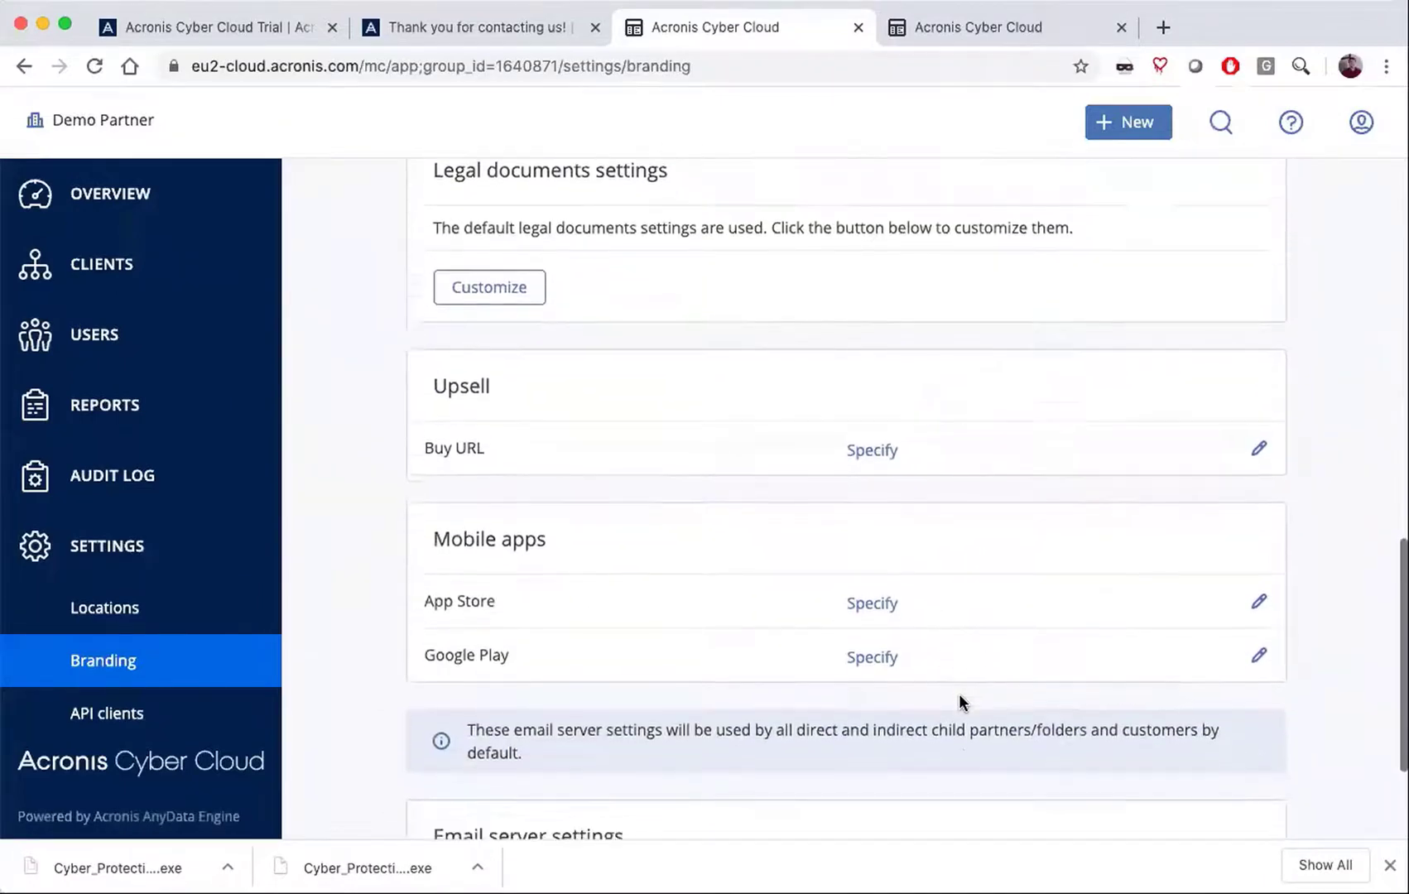
scroll(down, 3)
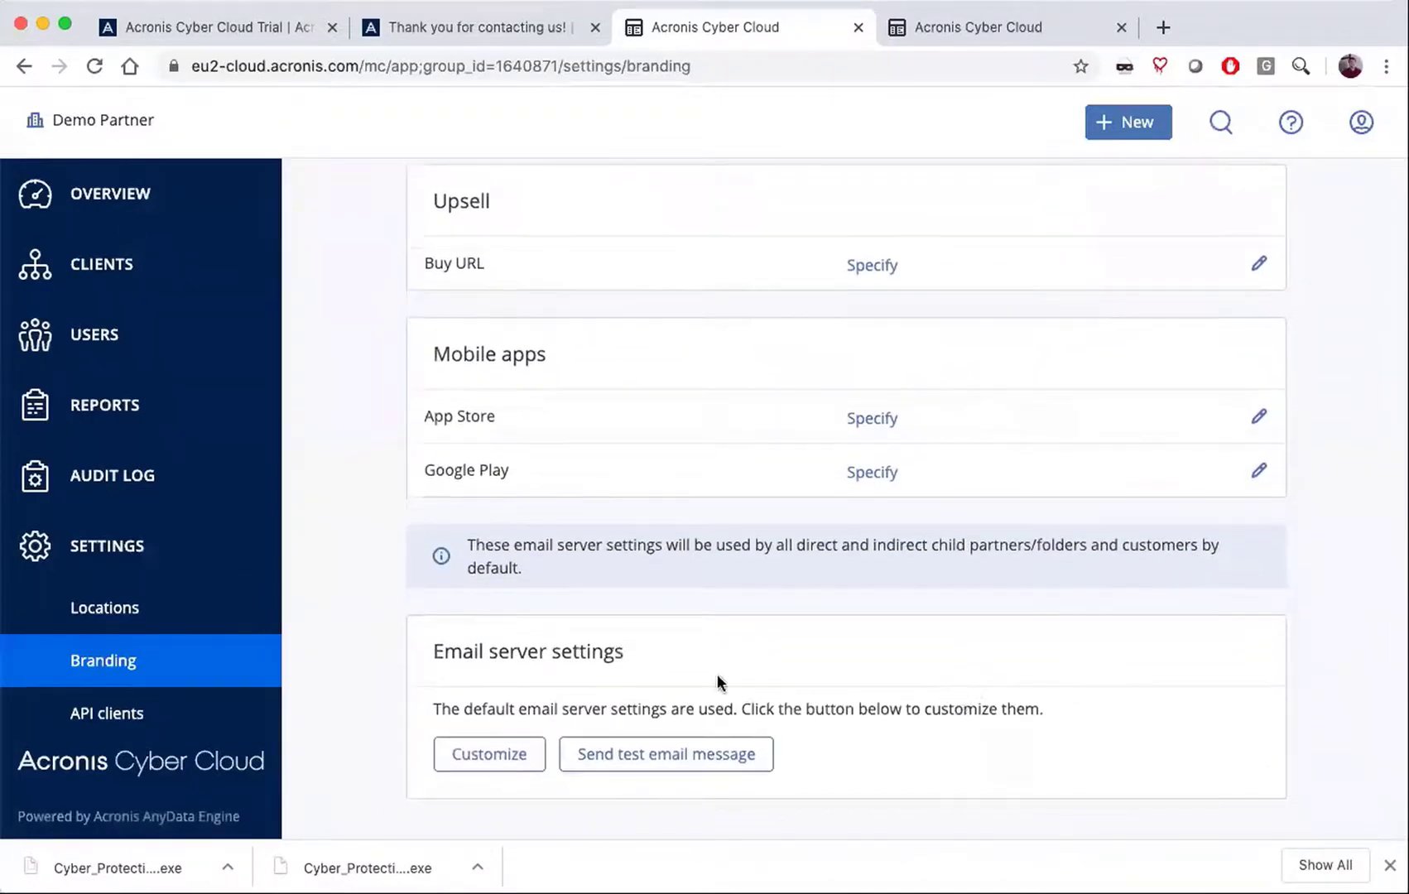
mouse_move(654, 656)
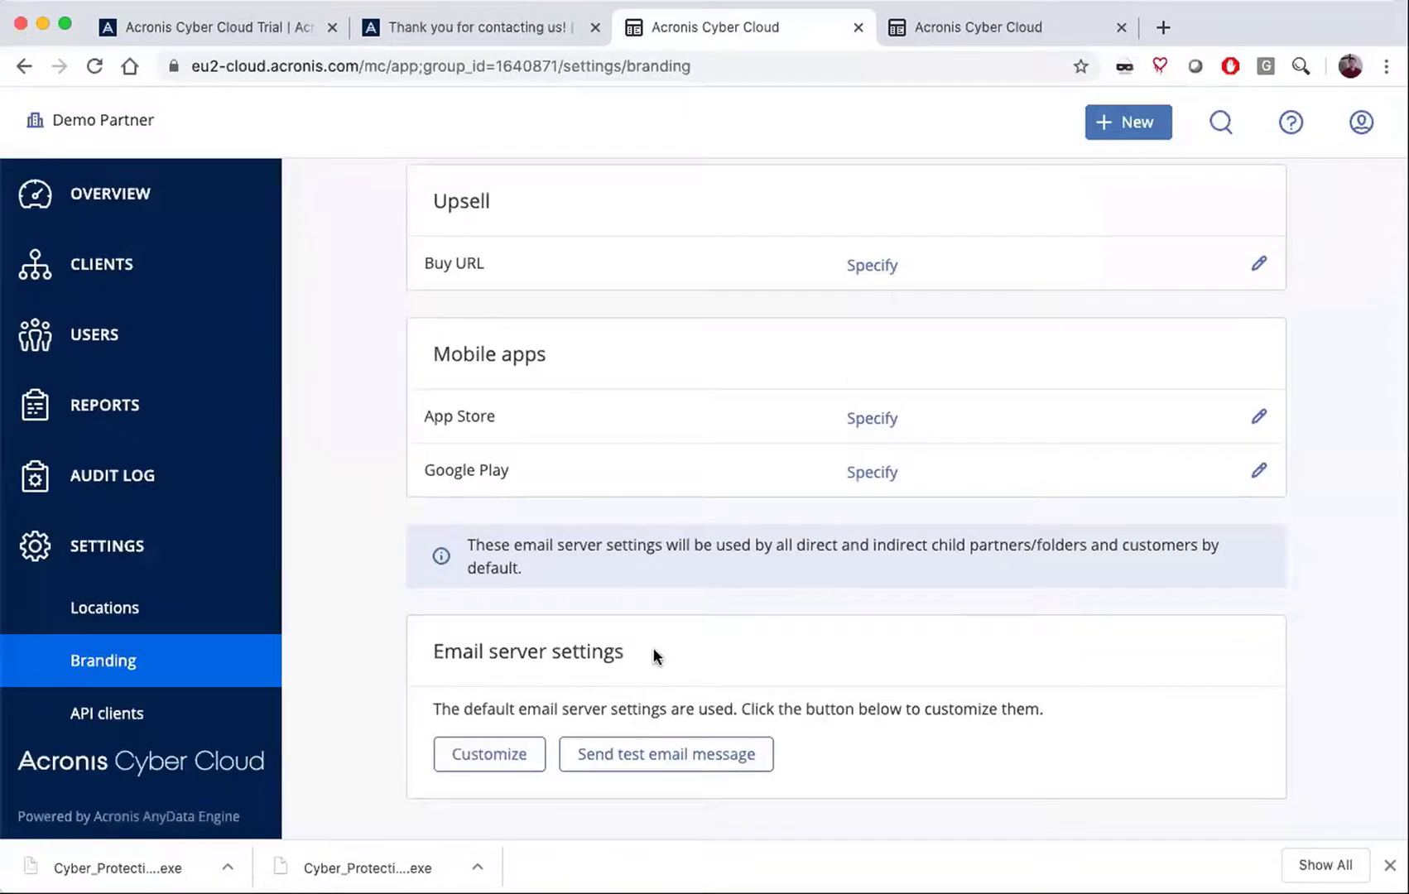
scroll(up, 3)
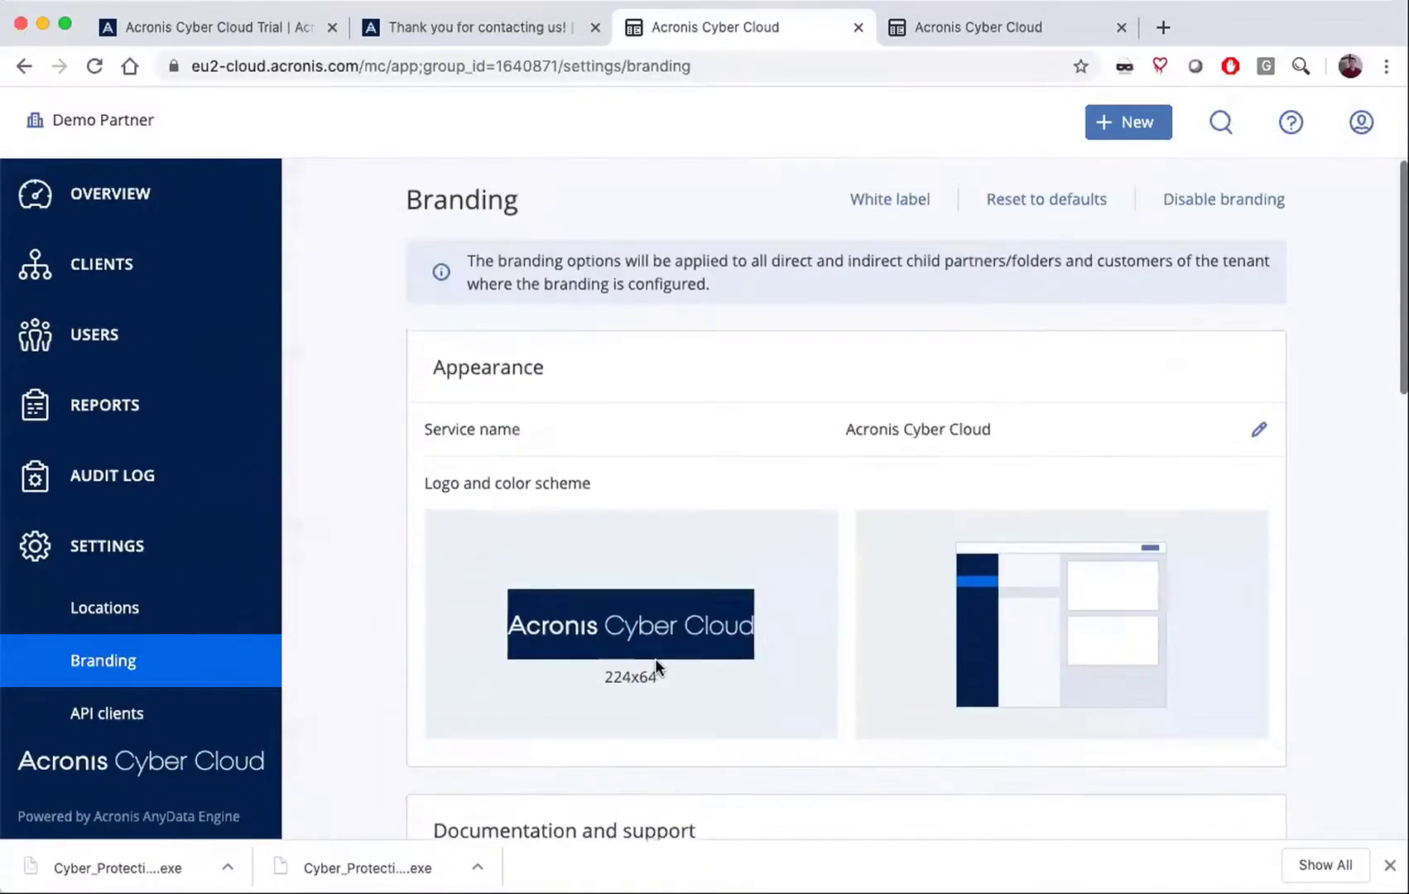